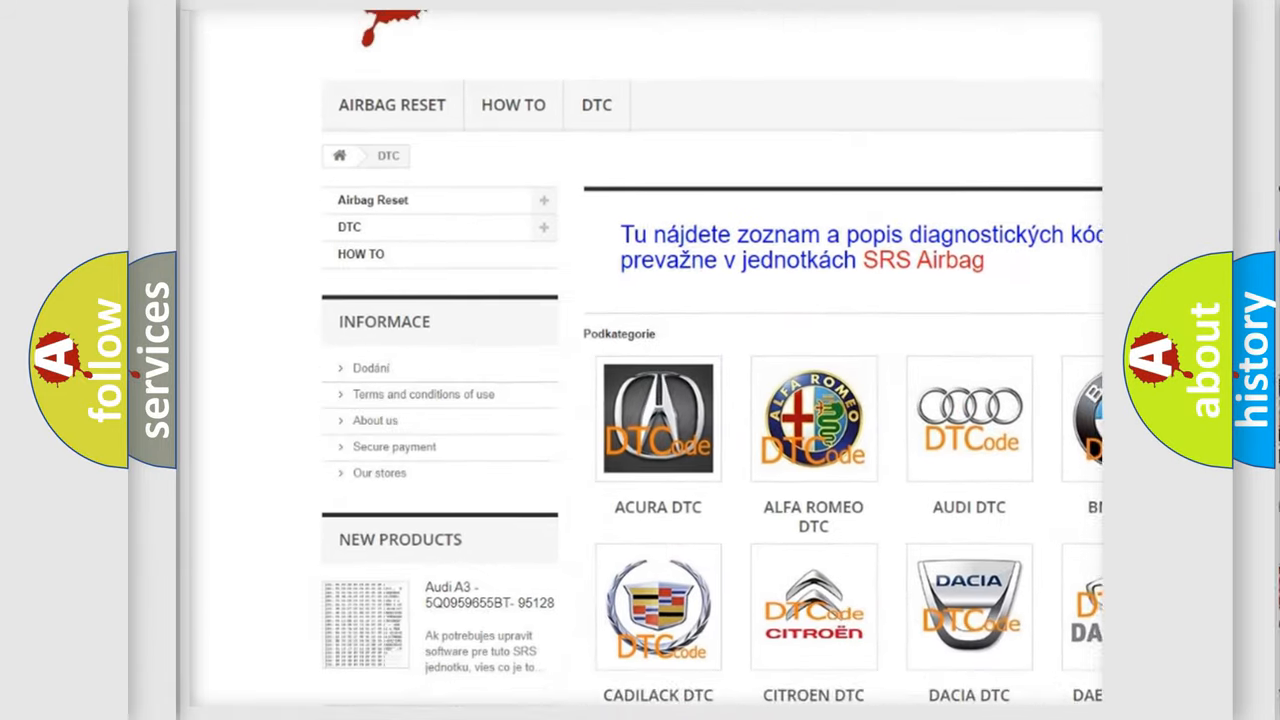
{"action": "scroll", "scroll_direction": "down", "scroll_amount": 3}
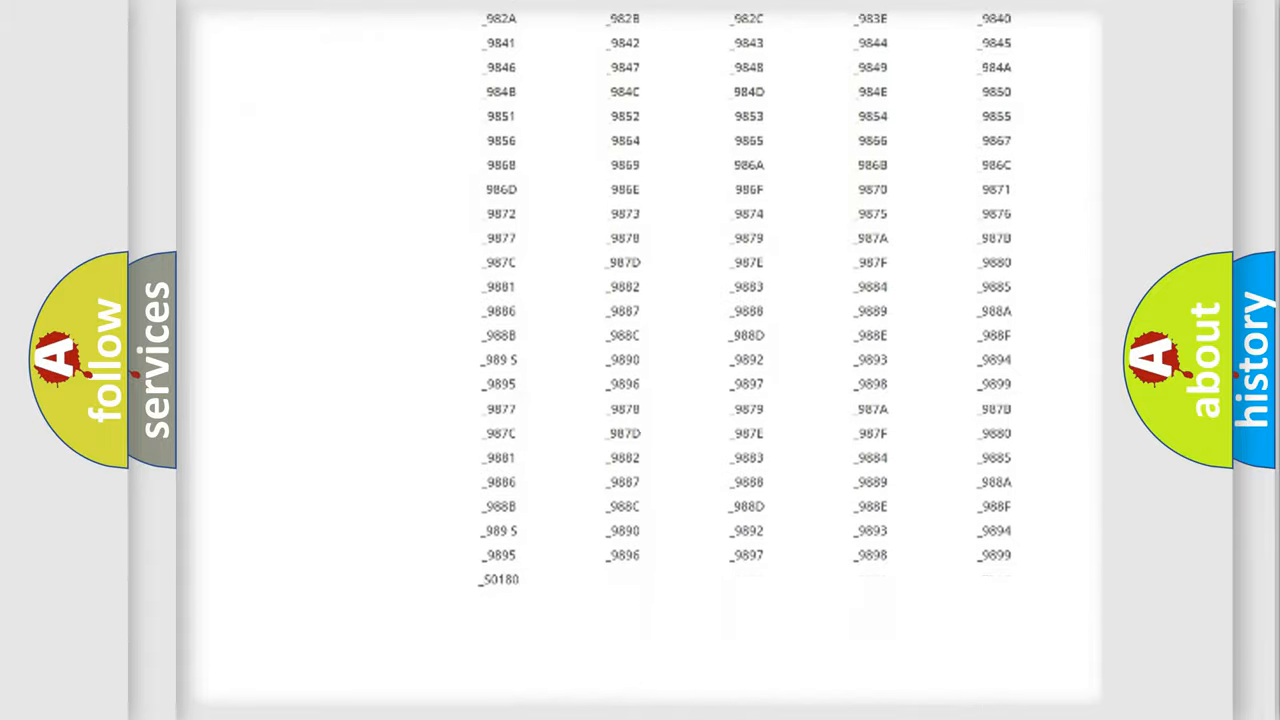
{"action": "scroll", "scroll_direction": "up", "scroll_amount": 3}
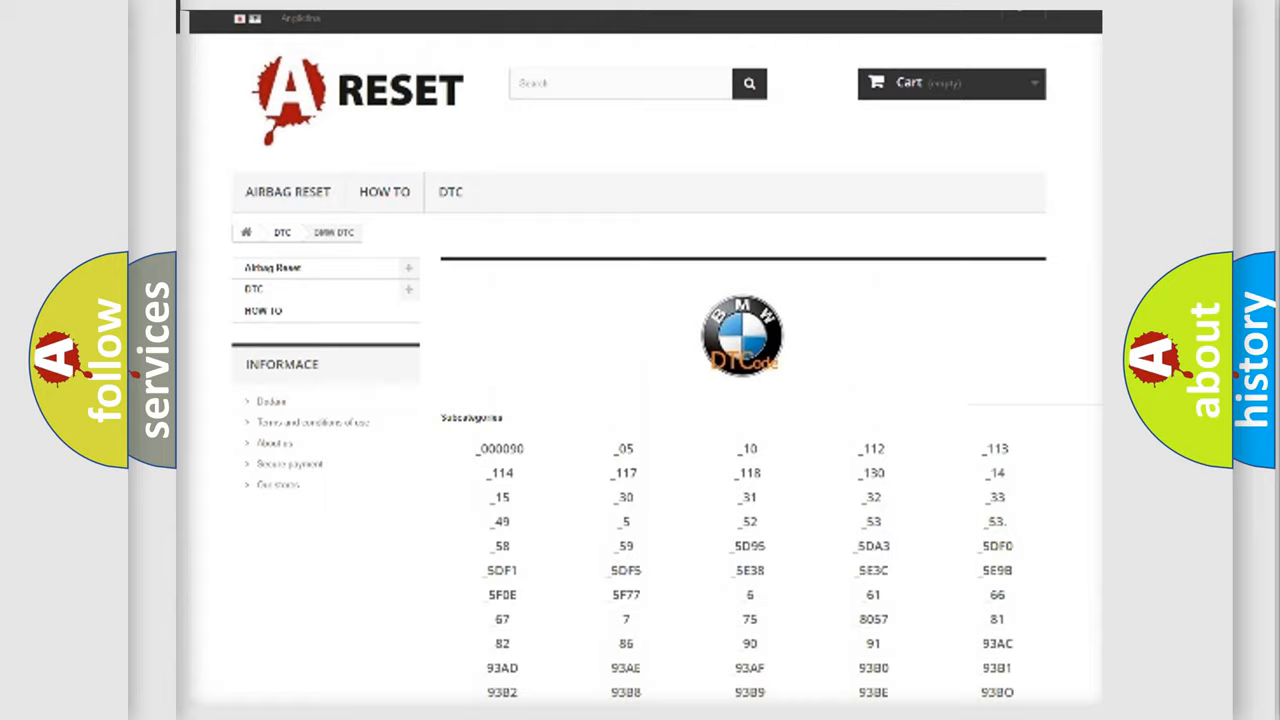